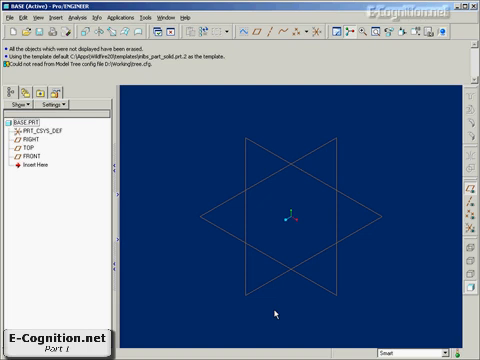
{"action": "mouse_move", "coordinate": [410, 143]}
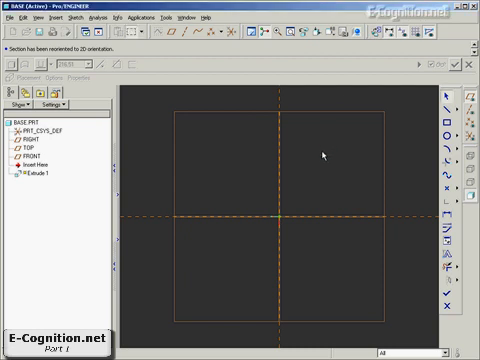
Step: Sketch a circle centred on the sketch origin for the first extrusion
{"action": "right_click", "coordinate": [323, 153]}
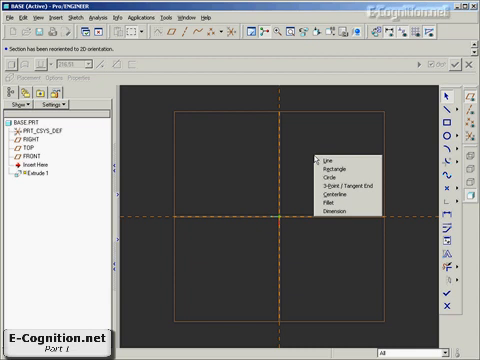
{"action": "left_click", "coordinate": [325, 158]}
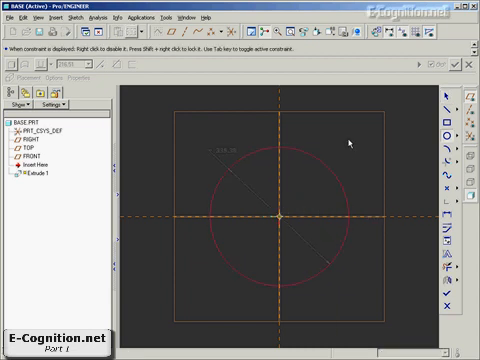
{"action": "left_click", "coordinate": [228, 150]}
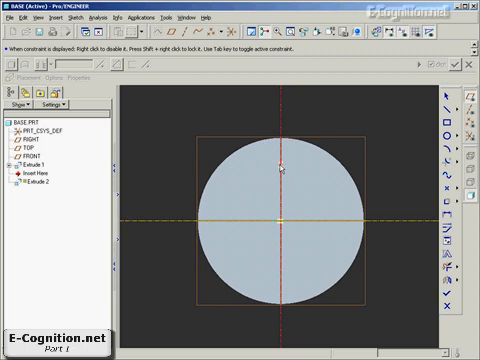
Step: Bring up the sketch entity menu to place a vertical centerline through the disc centre
{"action": "right_click", "coordinate": [280, 165]}
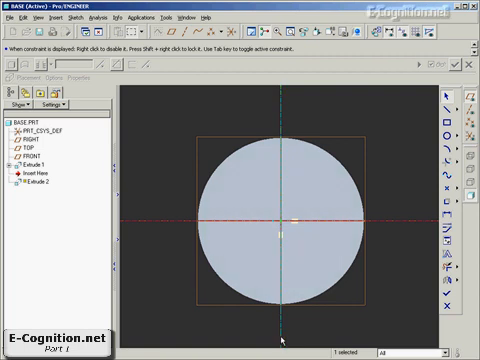
{"action": "left_click", "coordinate": [290, 200]}
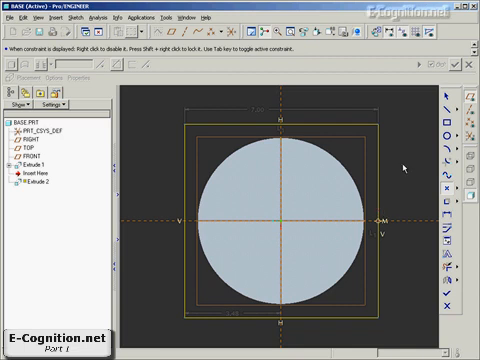
{"action": "mouse_move", "coordinate": [339, 105]}
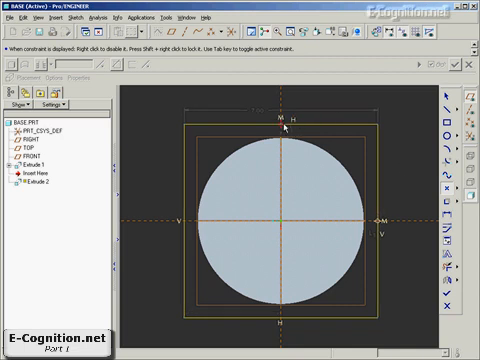
{"action": "mouse_move", "coordinate": [360, 105]}
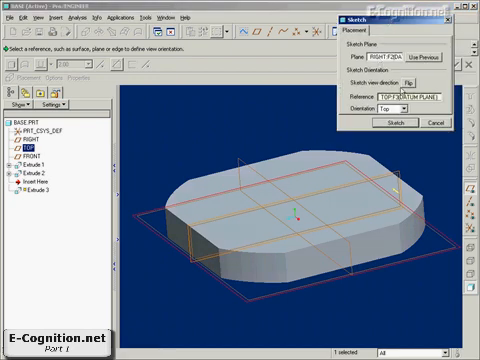
{"action": "mouse_move", "coordinate": [256, 122]}
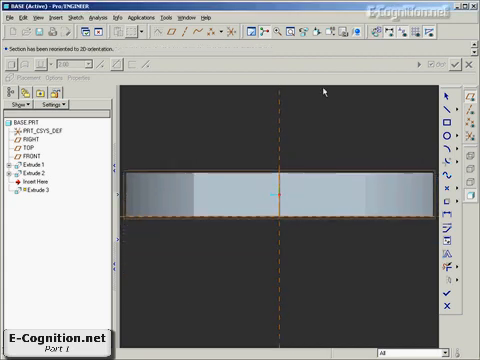
Step: Enter Sketcher for the third extrusion with the part in flat 2D orientation
{"action": "right_click", "coordinate": [324, 89]}
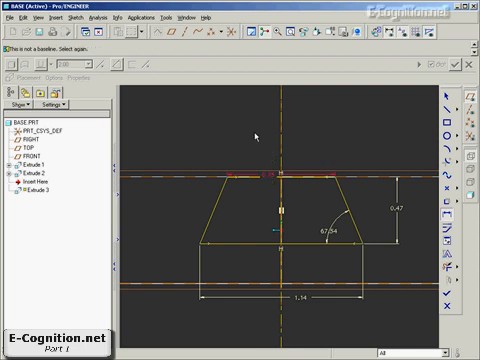
{"action": "mouse_move", "coordinate": [258, 136]}
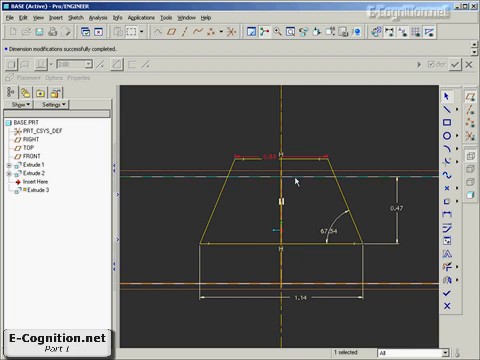
{"action": "mouse_move", "coordinate": [300, 177]}
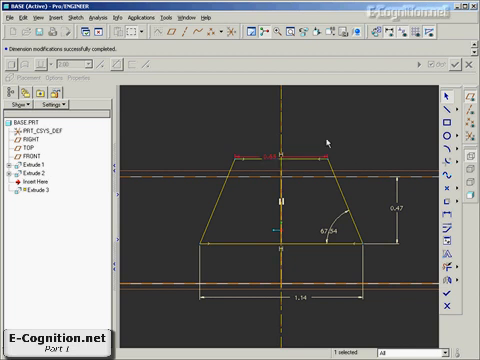
{"action": "mouse_move", "coordinate": [339, 135]}
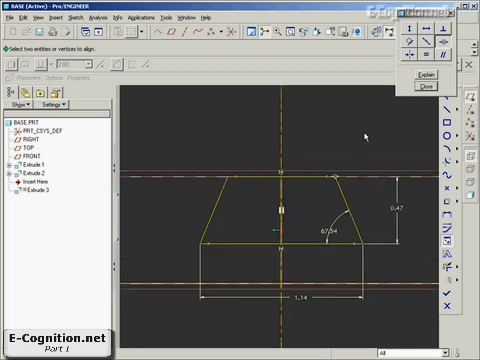
Step: Close the constraints dialog after aligning the trapezoid top edge to the top surface
{"action": "left_click", "coordinate": [421, 80]}
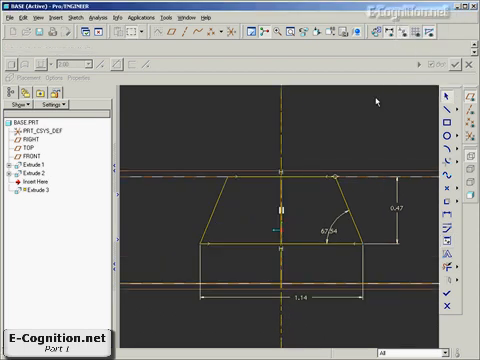